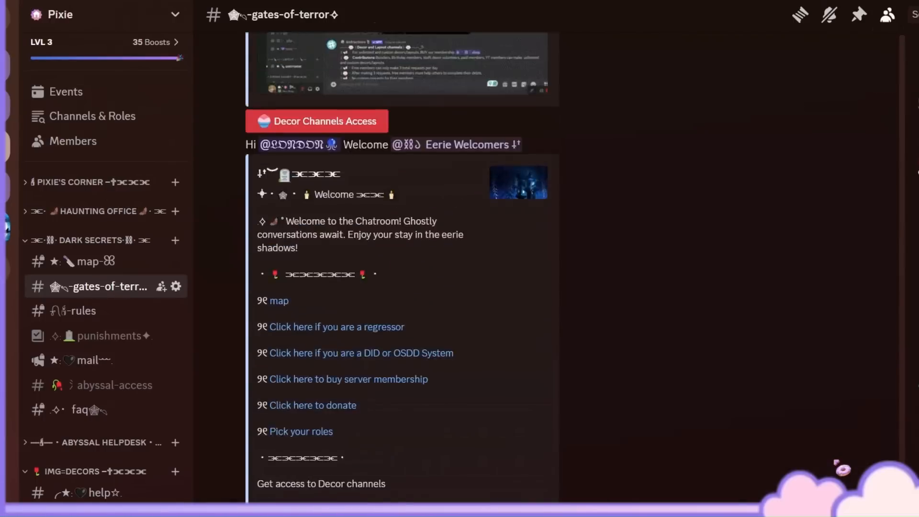
Step: Tour the Pixie server's gates-of-terror, abyssal-access and mail channels
scroll(down, 3)
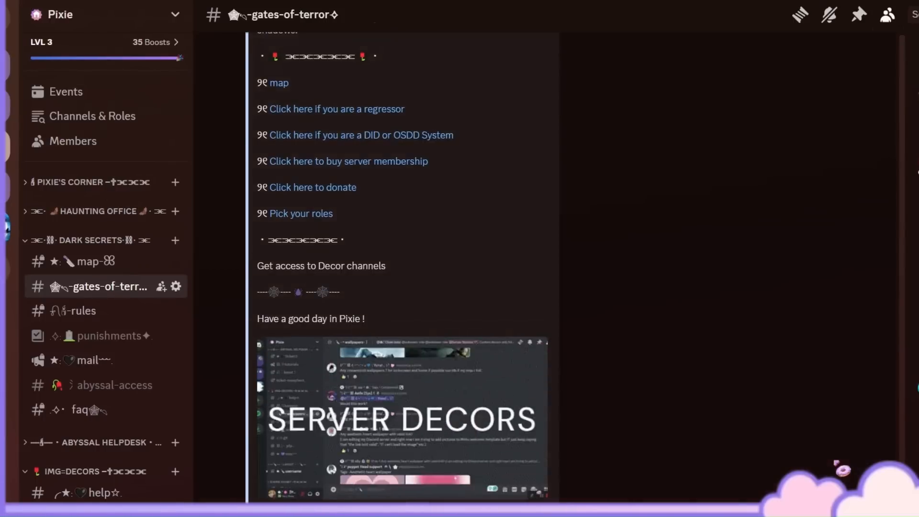
click(114, 384)
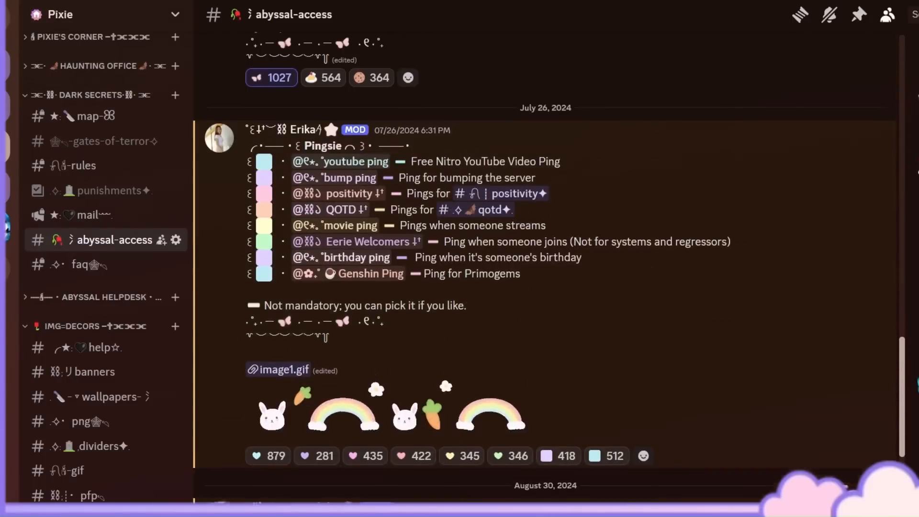
click(86, 214)
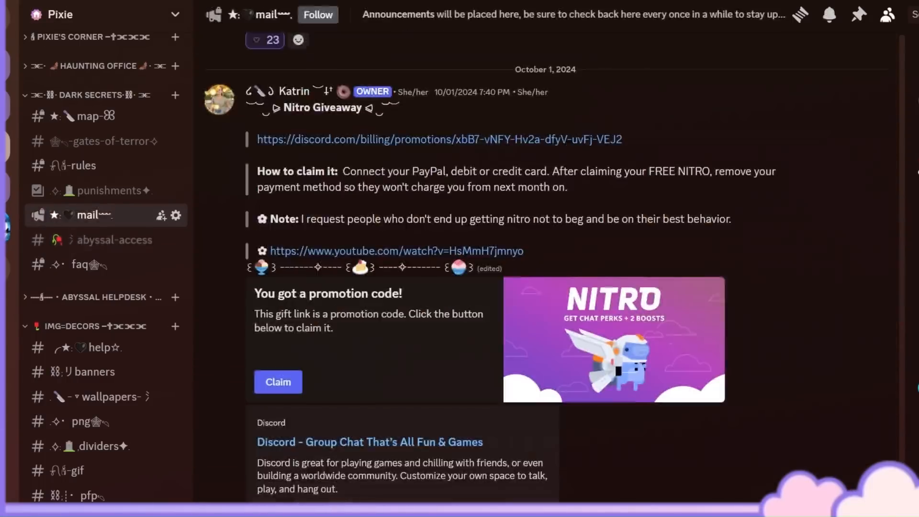
scroll(down, 3)
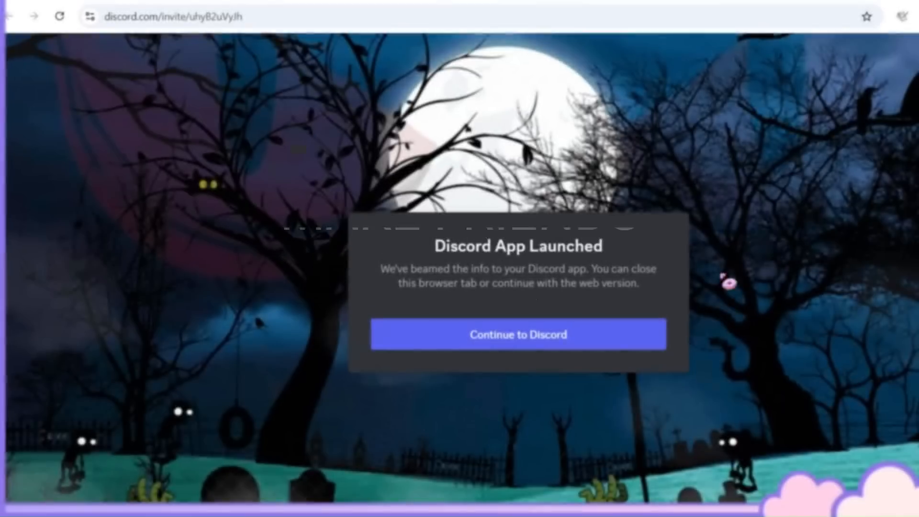
Step: Continue from the server's invite page into Discord
click(517, 334)
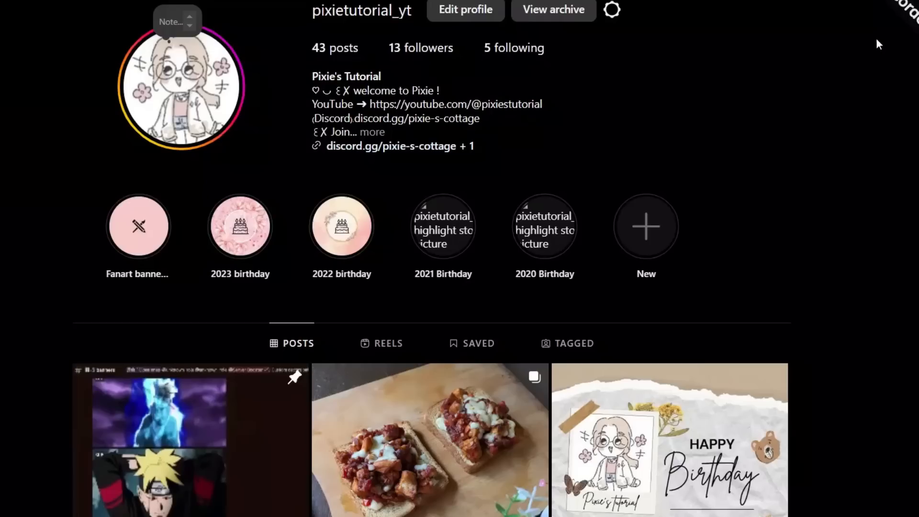
scroll(down, 3)
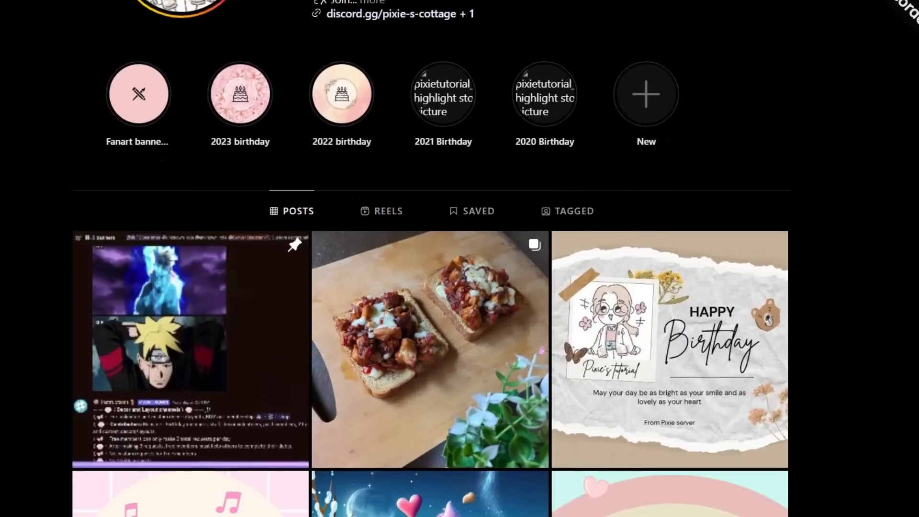
scroll(down, 3)
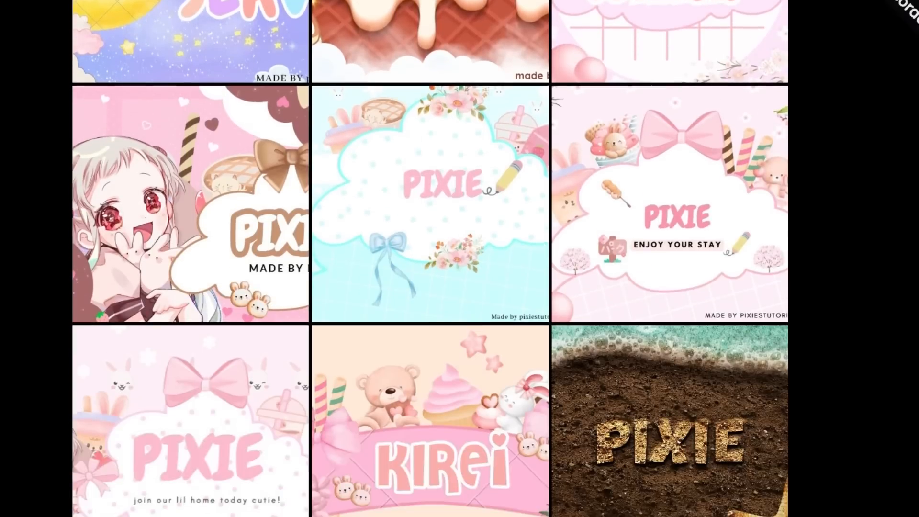
scroll(down, 3)
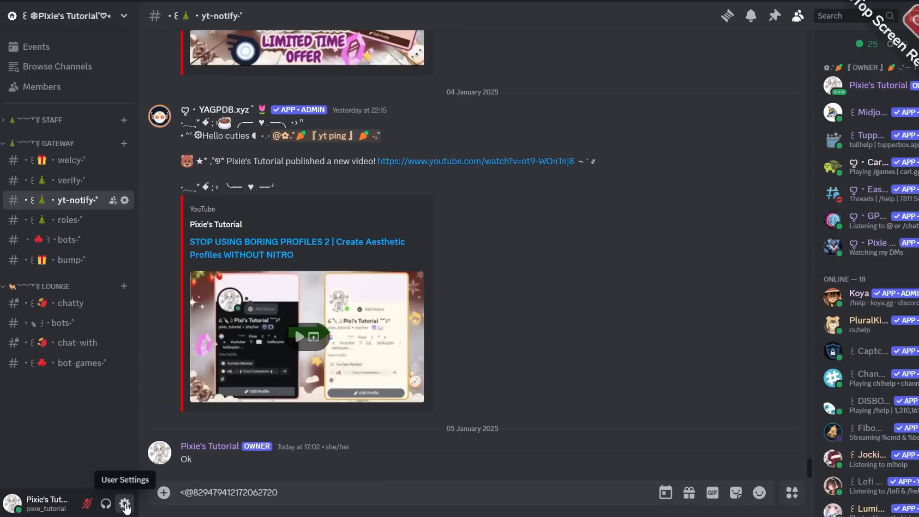
Step: Reach Server Settings > Safety Setup and edit the AutoMod rules
click(124, 504)
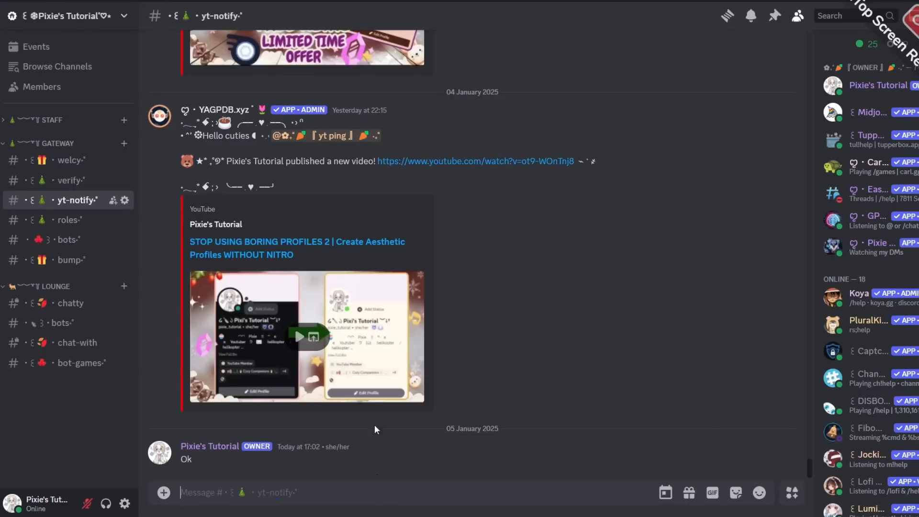
click(67, 15)
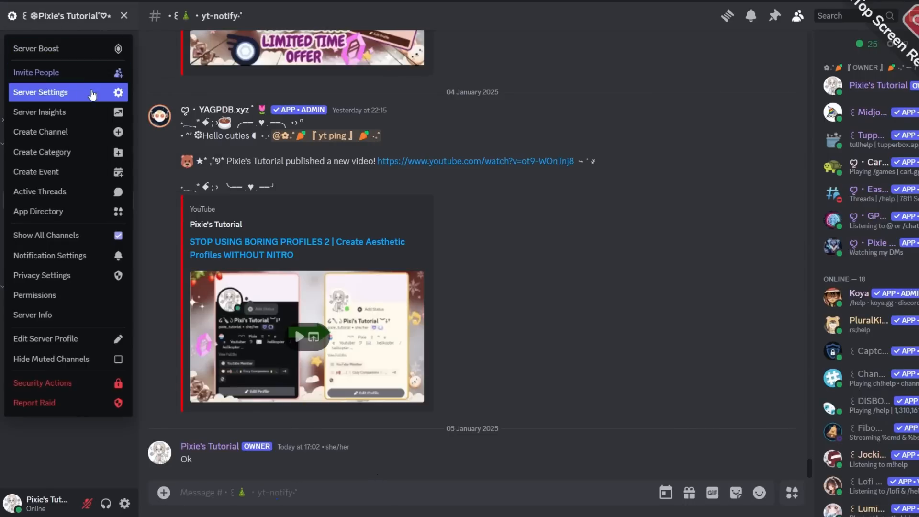
click(40, 92)
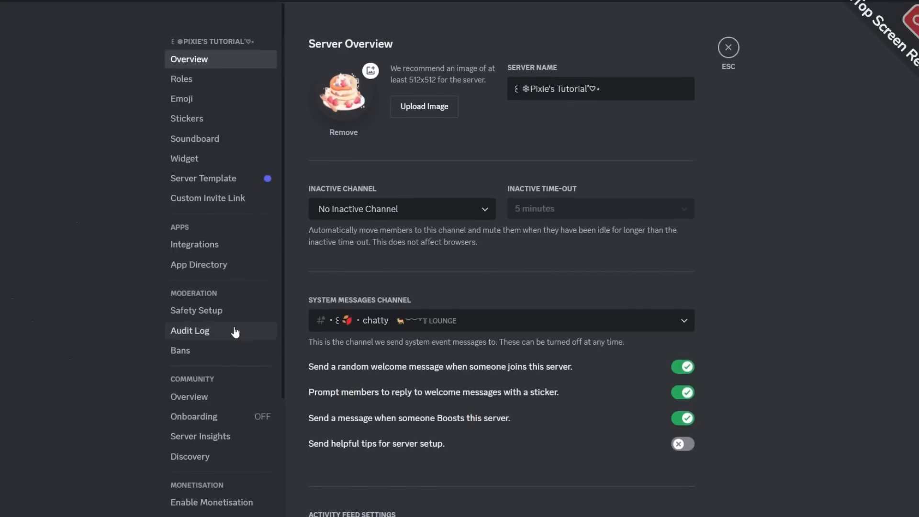
click(195, 310)
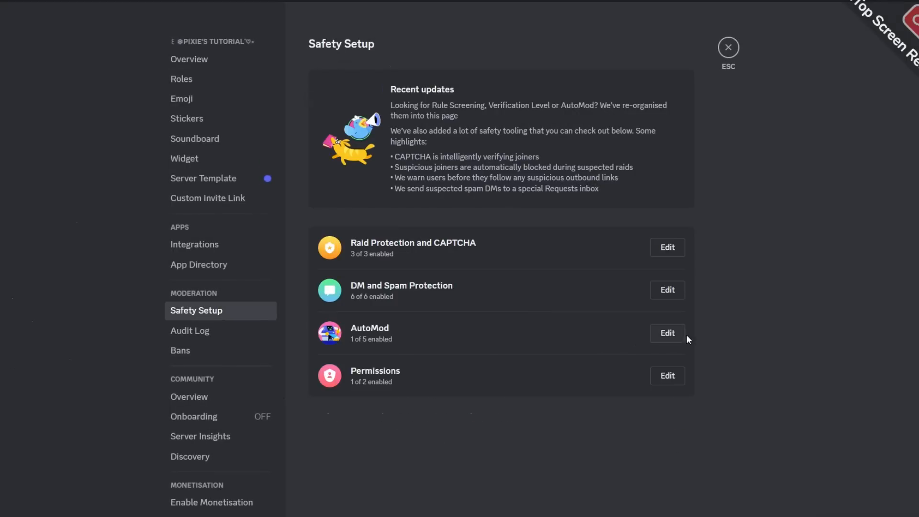
click(667, 333)
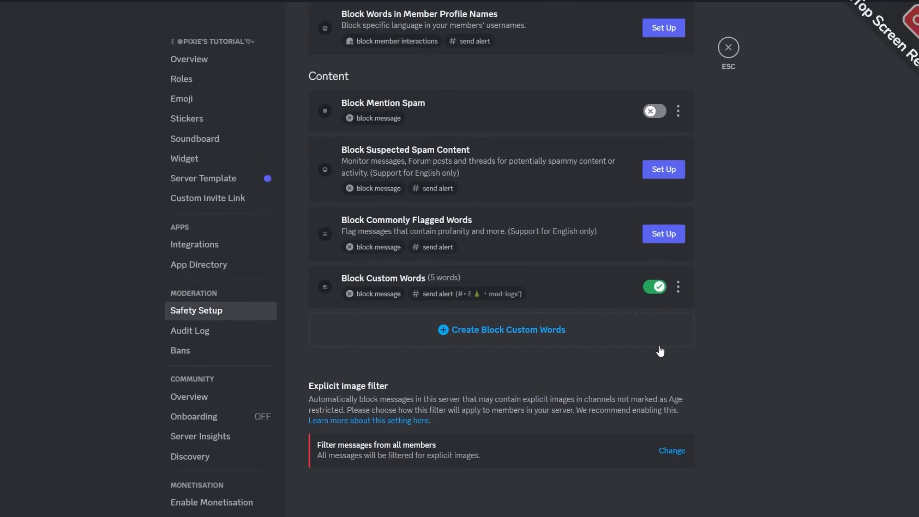
Step: Create a Block Custom Words rule for the user-ID mention with a yt-notify alert and 60-second timeout
click(502, 329)
text(Ping)
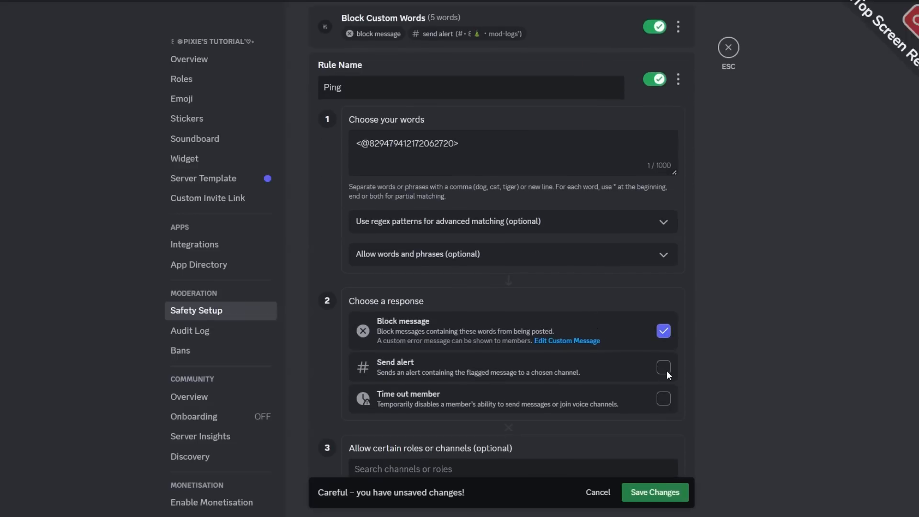
click(663, 367)
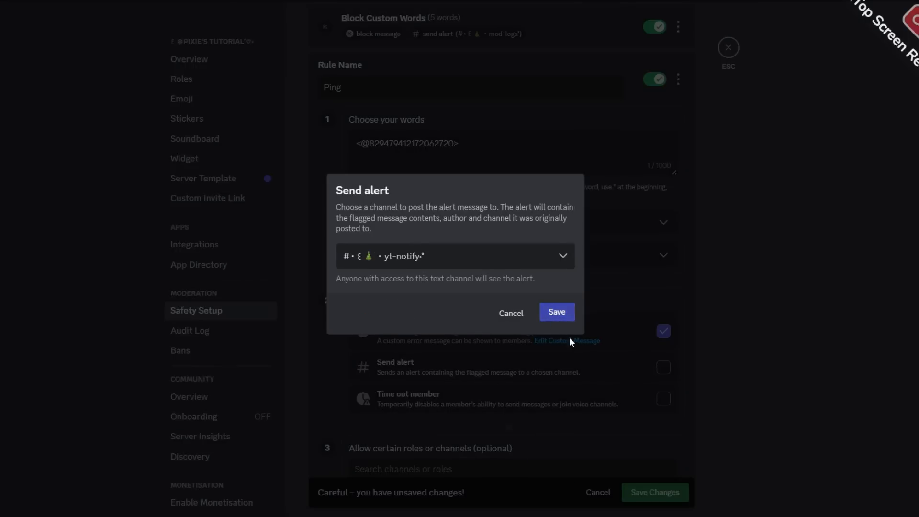
click(557, 312)
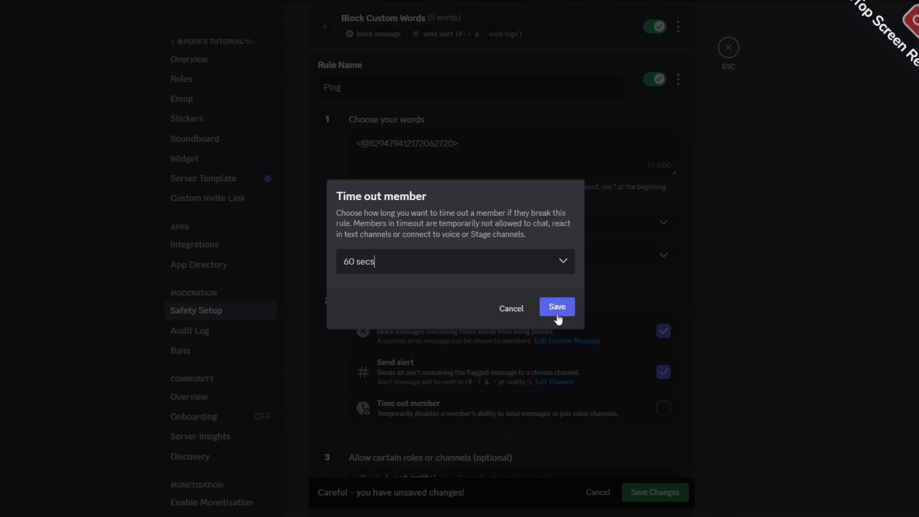
click(557, 306)
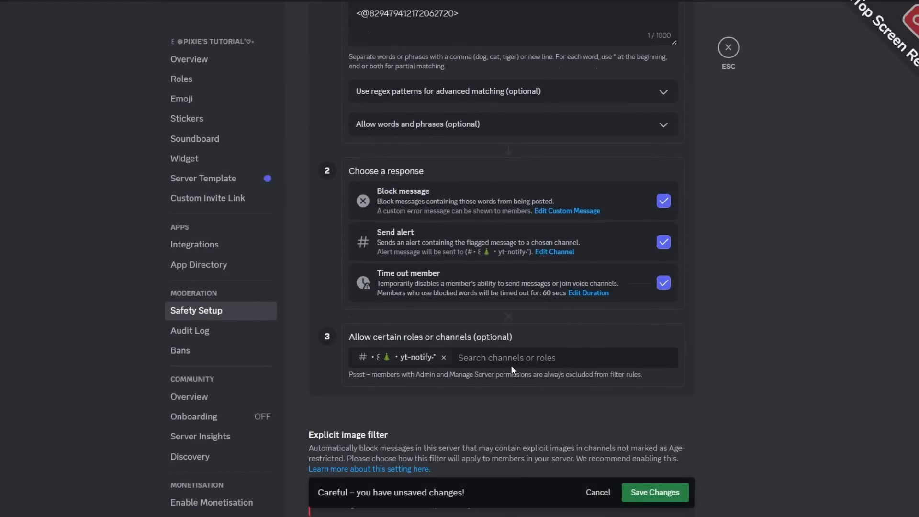
Step: Exempt the Staff role from the Ping rule
click(524, 357)
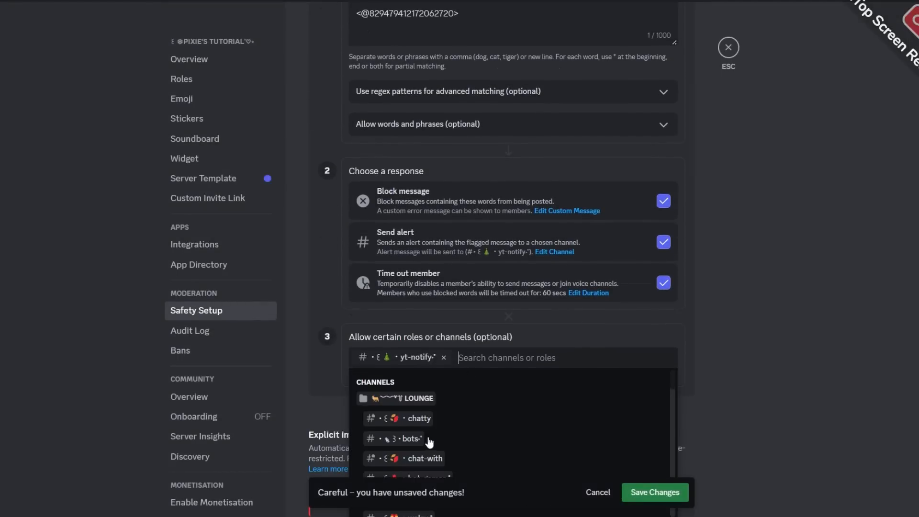
text(sta)
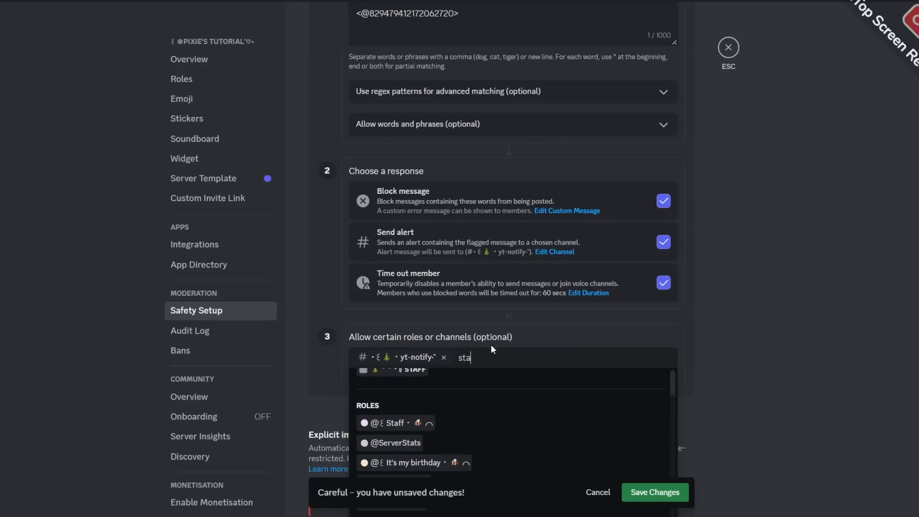
click(390, 423)
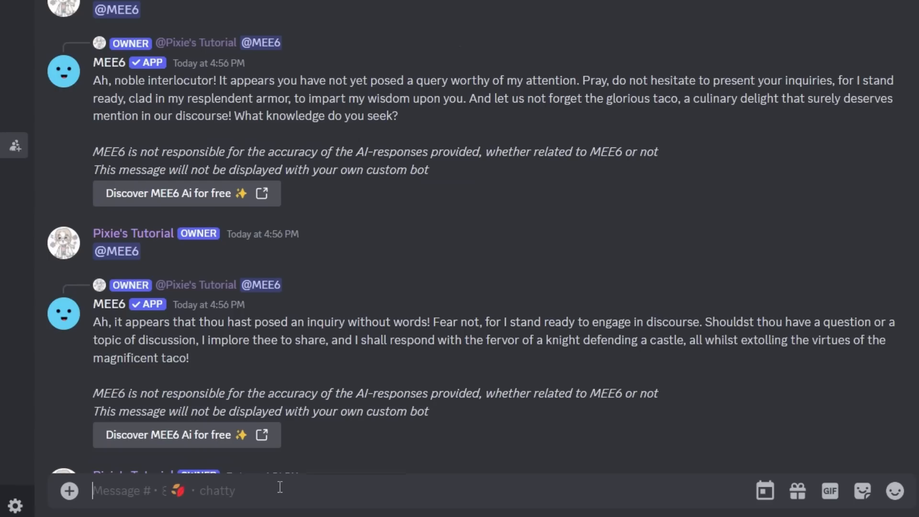
Step: Mention the protected user in #chatty to trigger the Ping rule's block and timeout
text(@p)
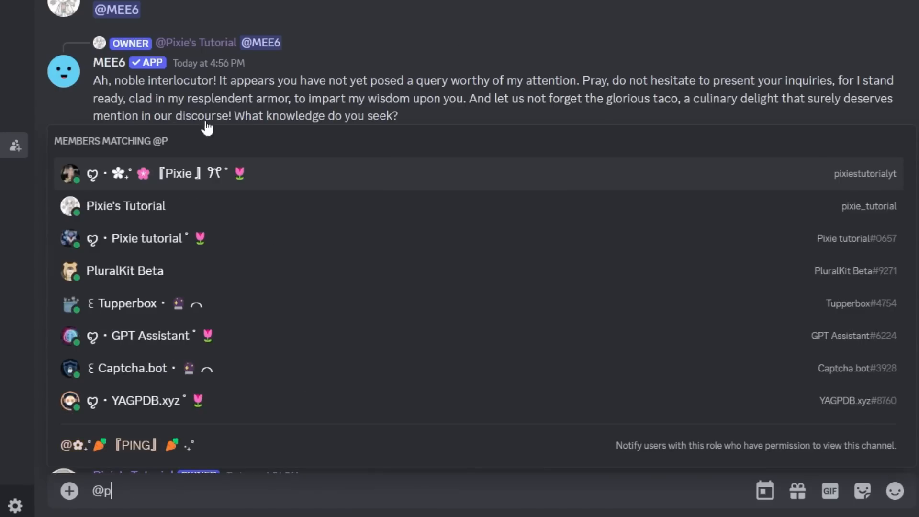
key(Enter)
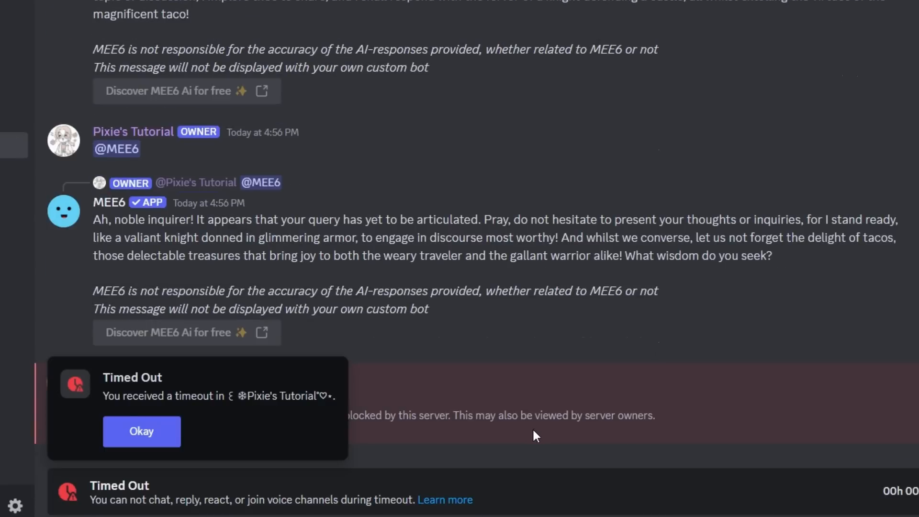
mouse_move(436, 438)
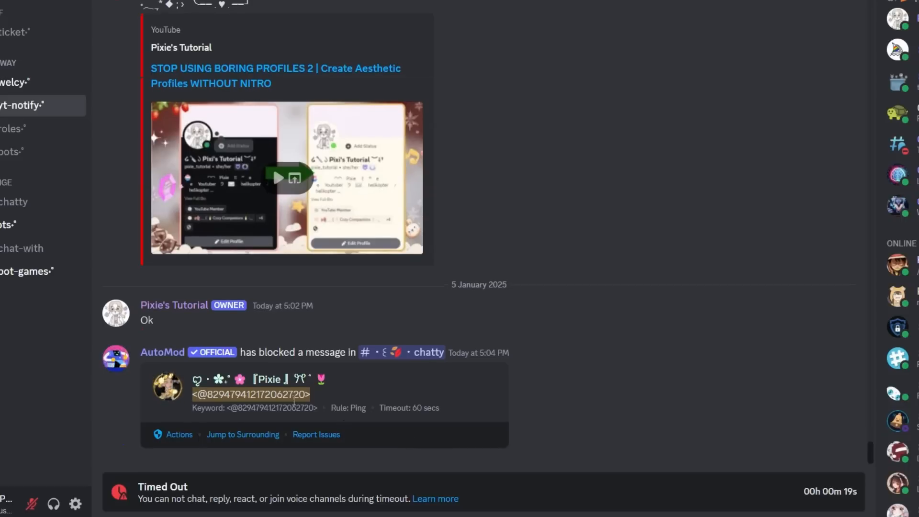
mouse_move(613, 351)
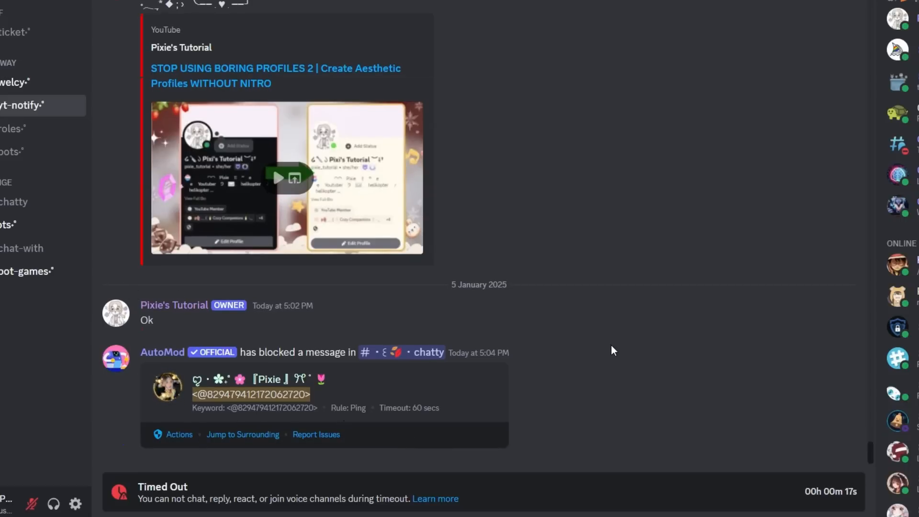